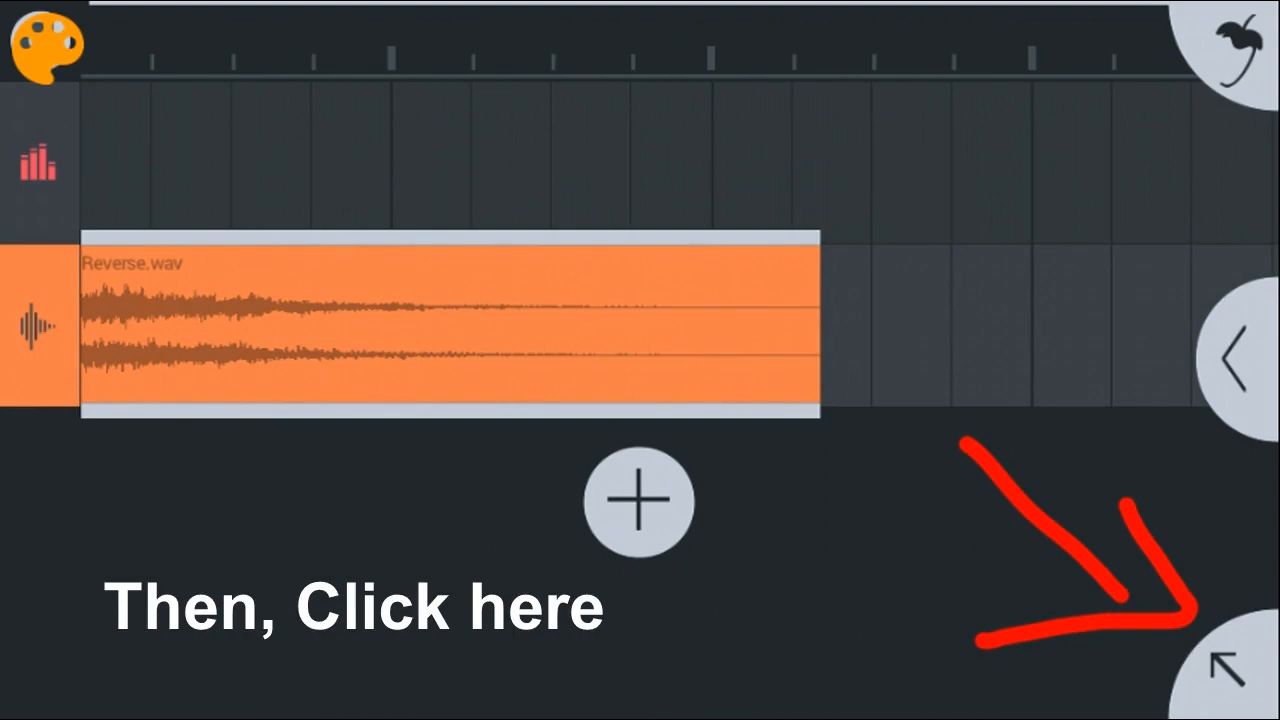
Show the Reverse.wav clip's control panel with Level, Pan, Pitch and REV
click(638, 500)
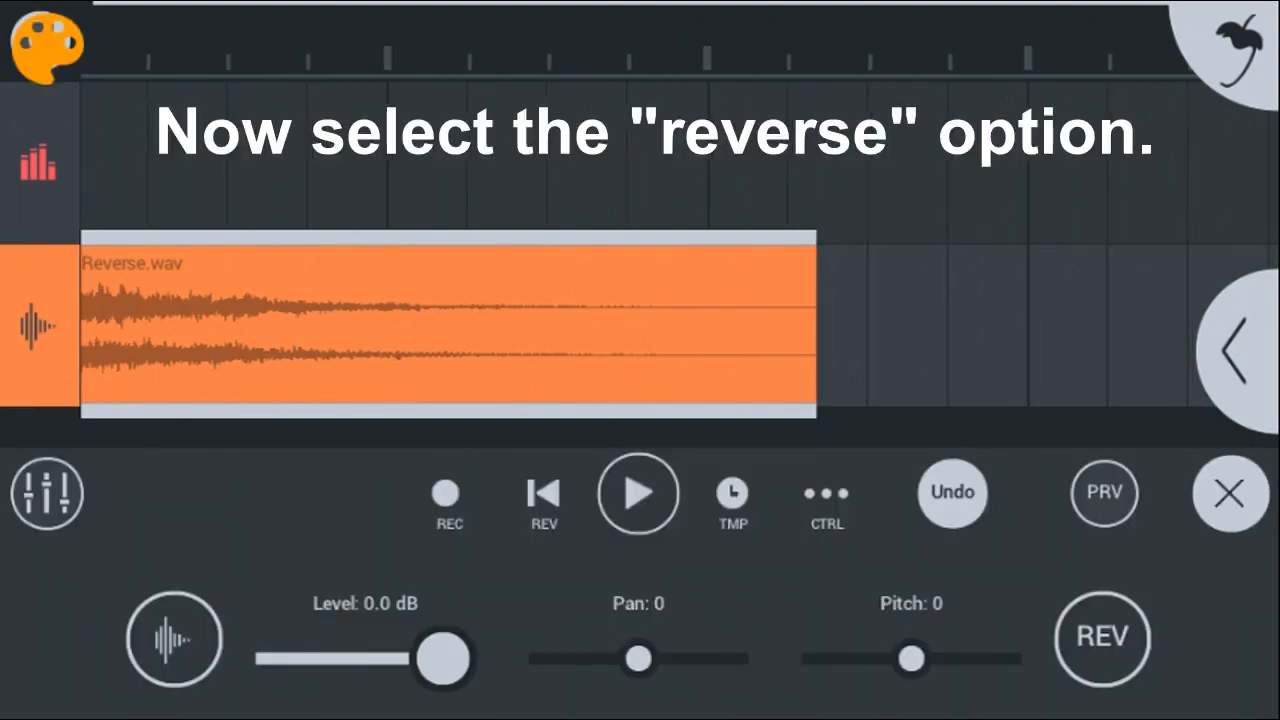
click(1102, 640)
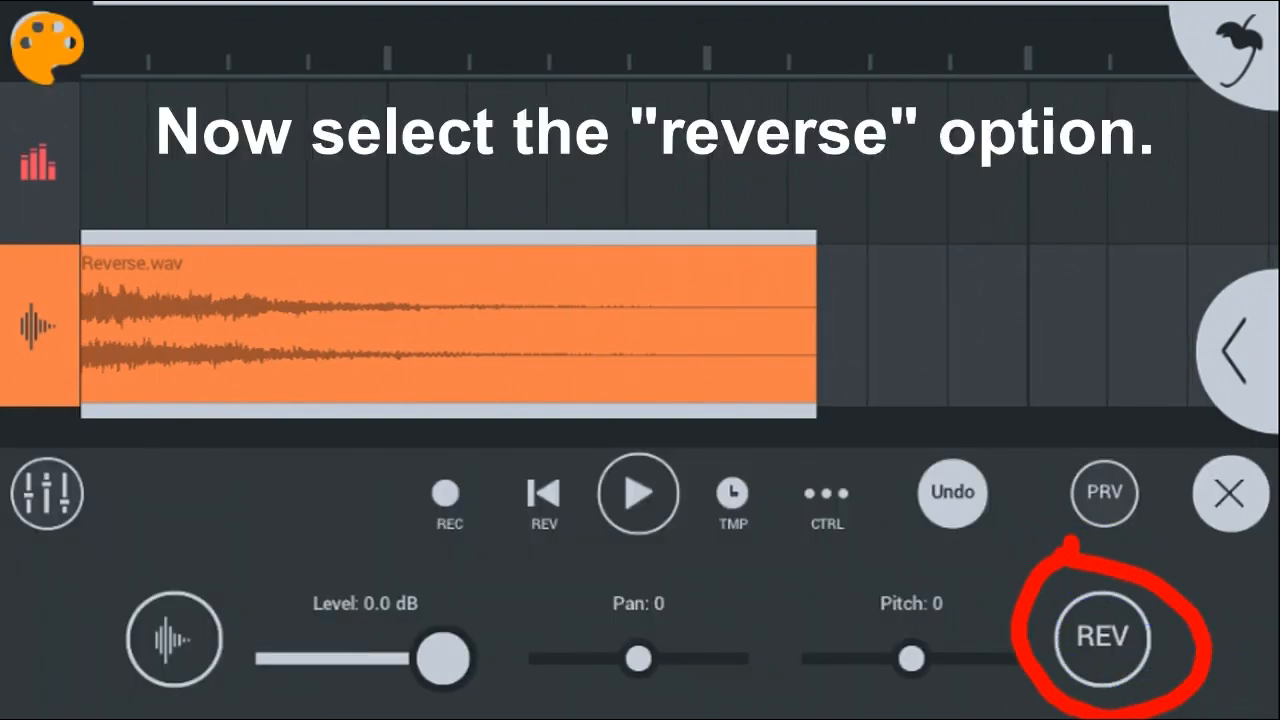
Apply REV to the Reverse.wav clip and play it back to hear the swell
click(1100, 640)
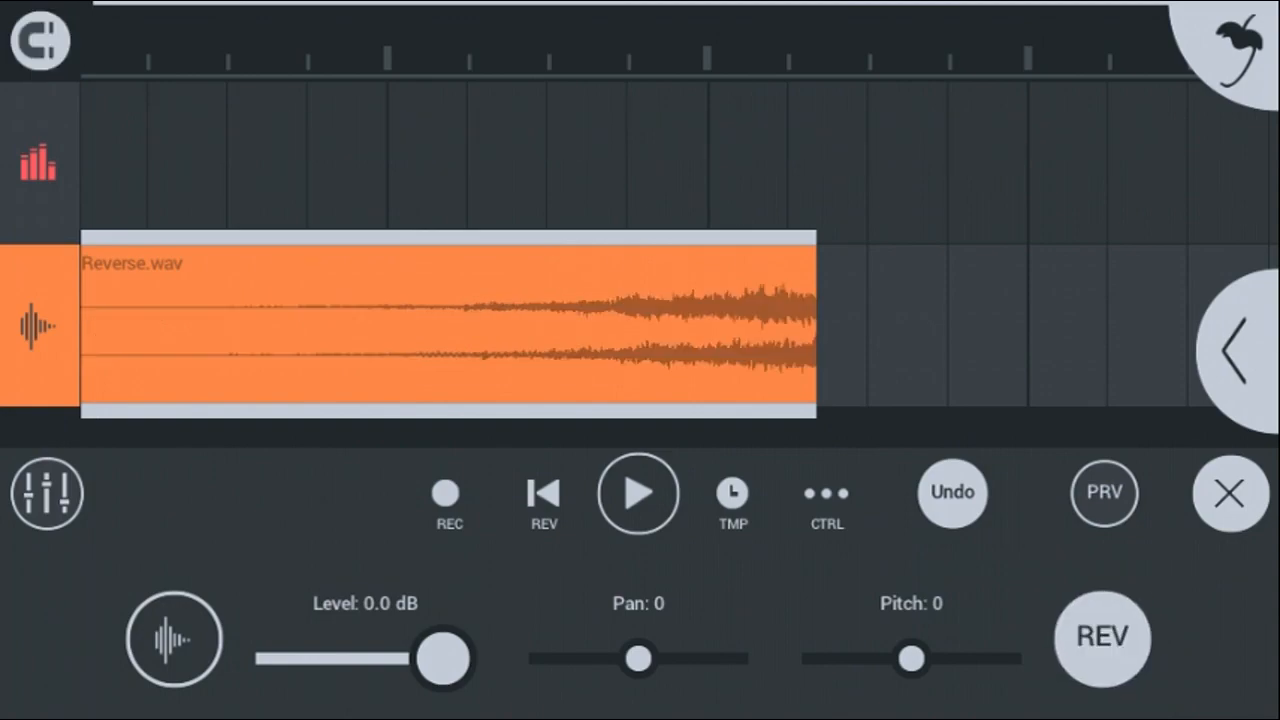
click(636, 492)
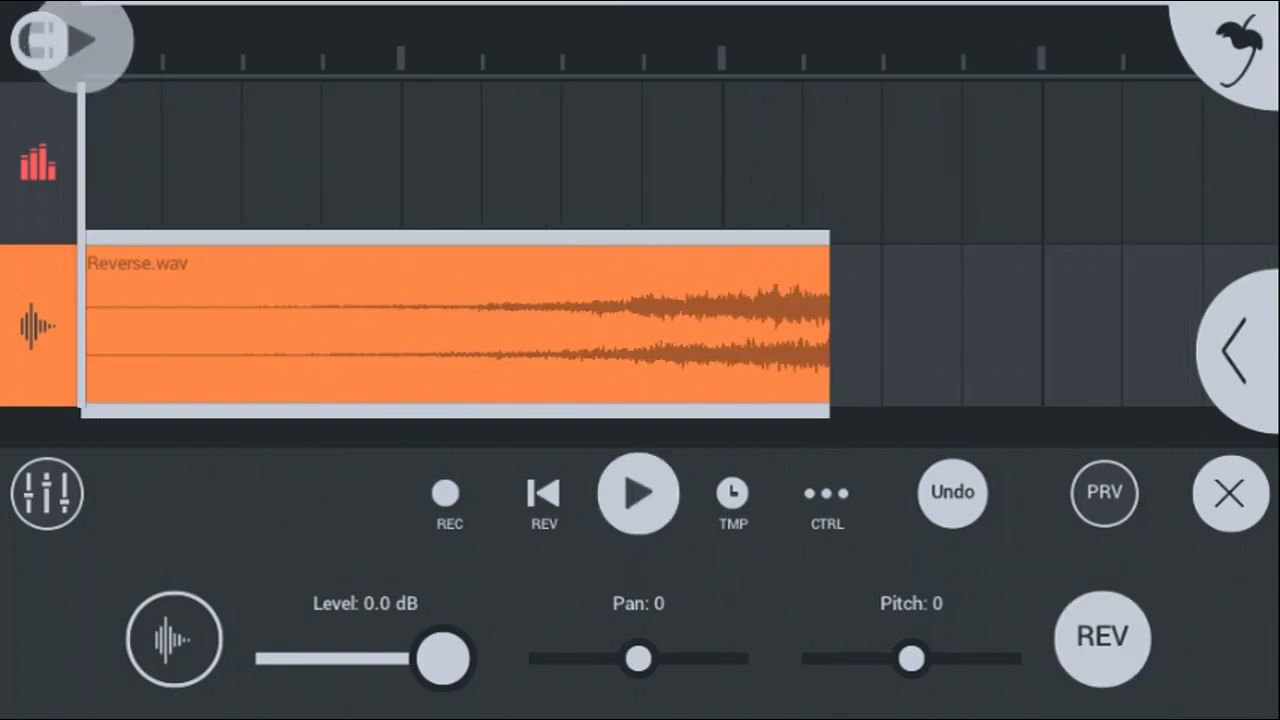